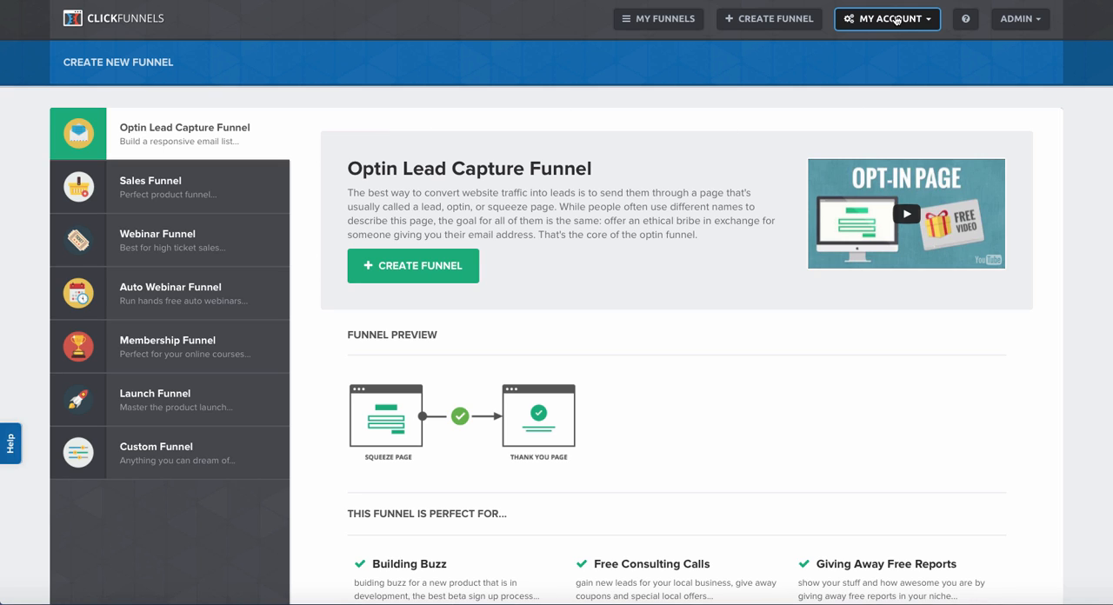
- Go to My Account and show the Email Integrations page
{"action": "left_click", "coordinate": [887, 18]}
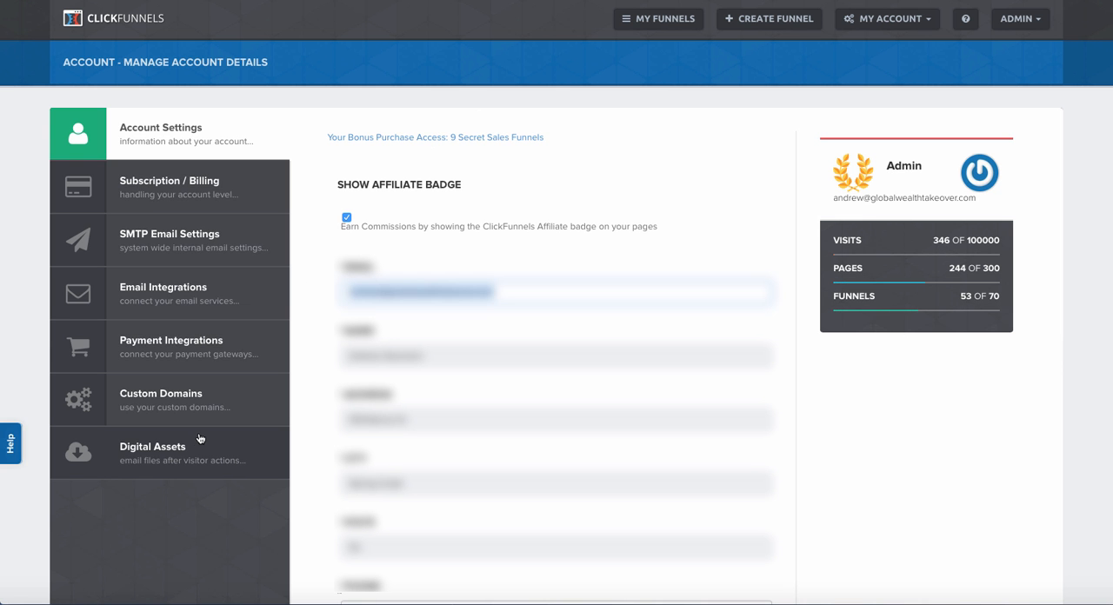
{"action": "mouse_move", "coordinate": [184, 293]}
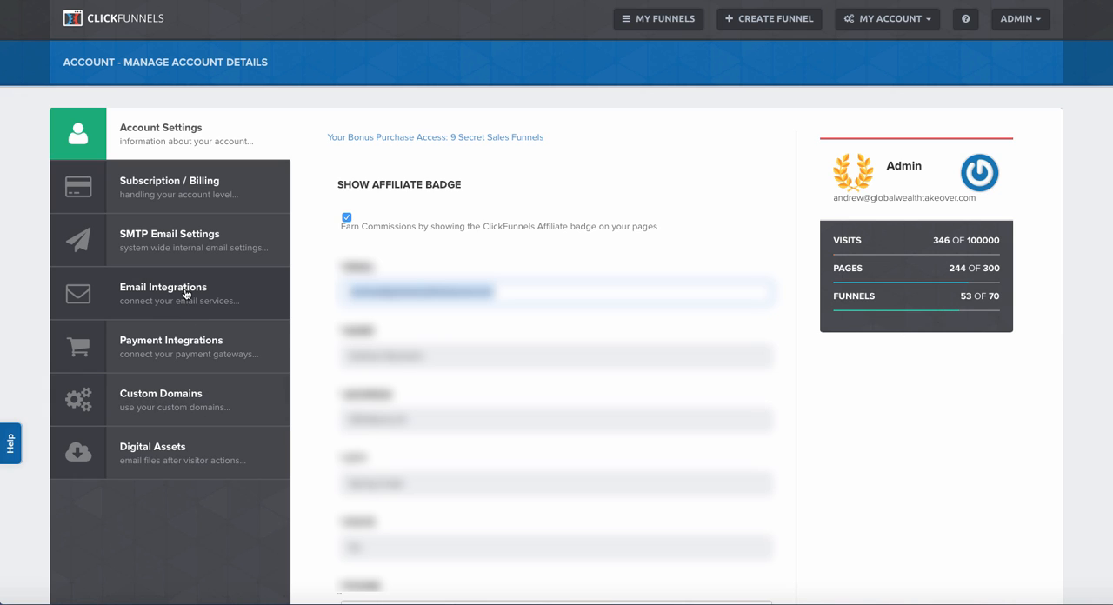
{"action": "left_click", "coordinate": [163, 293]}
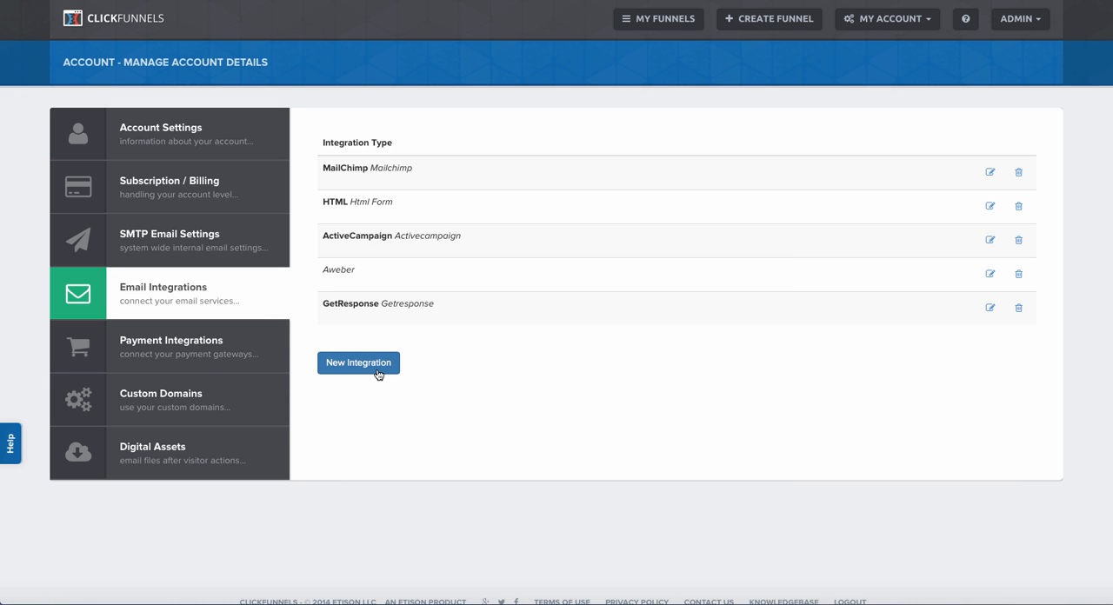
- Start a new integration nicknamed 'Webinar Jam' of type Webinar Jam, ready for credentials
{"action": "left_click", "coordinate": [358, 363]}
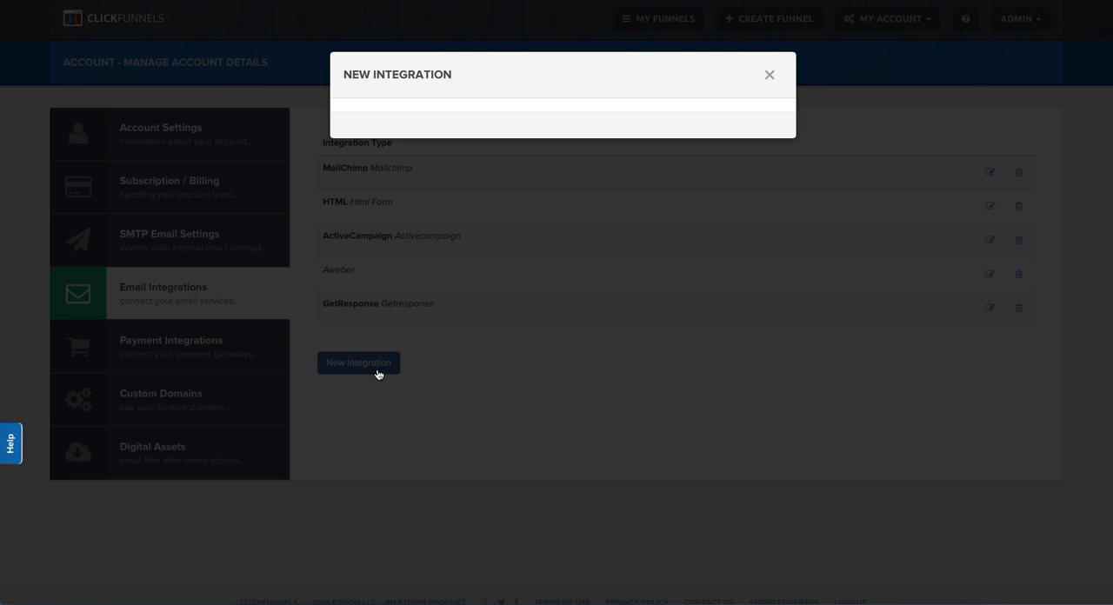
{"action": "left_click", "coordinate": [358, 362]}
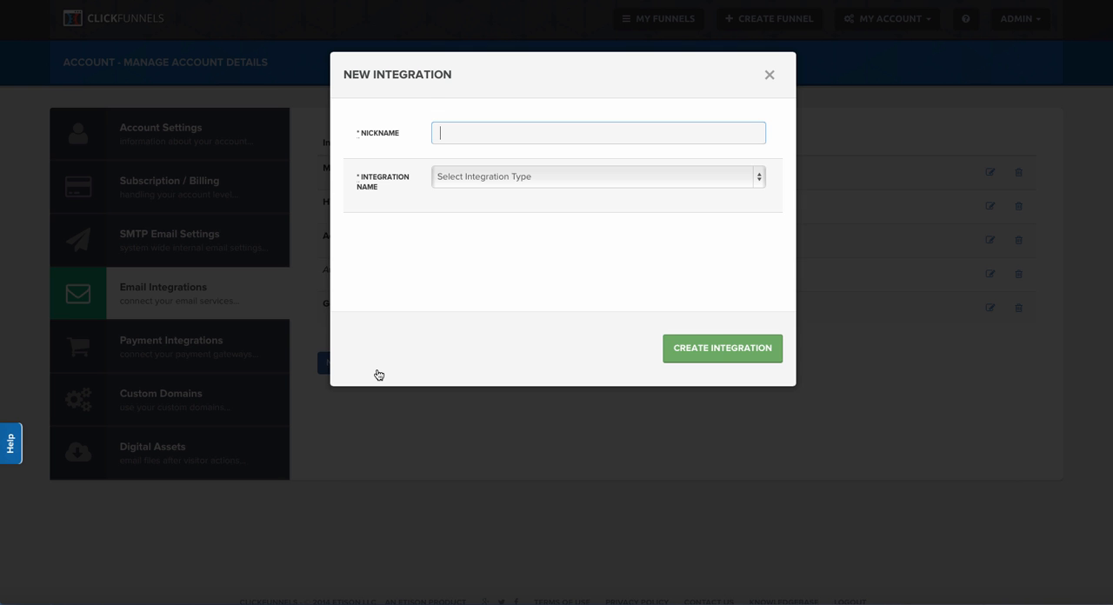
{"action": "type", "text": "Webinar"}
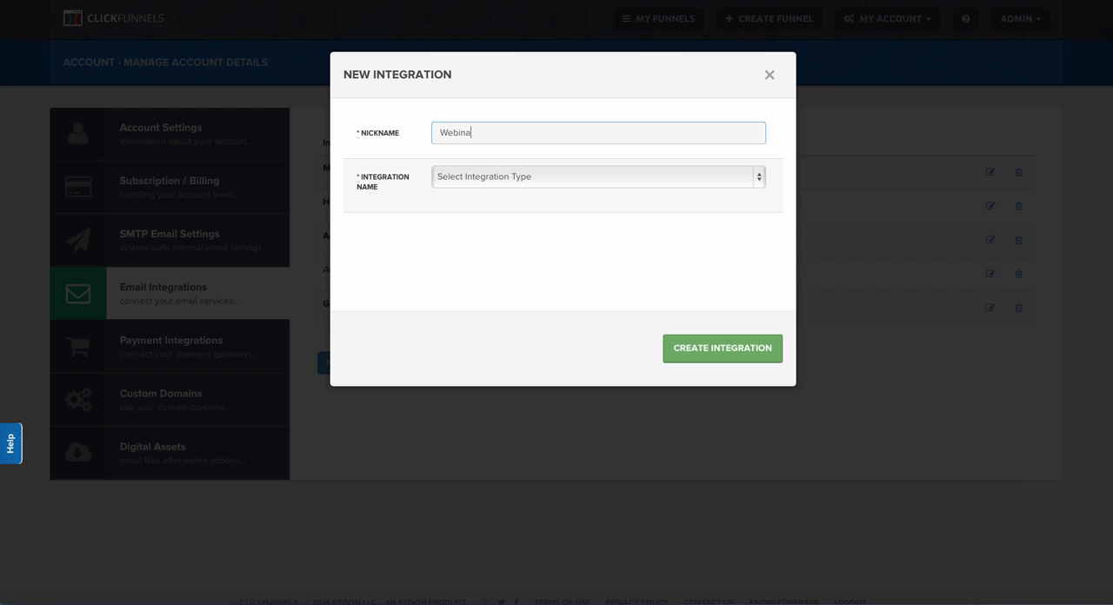
{"action": "type", "text": "r Jam"}
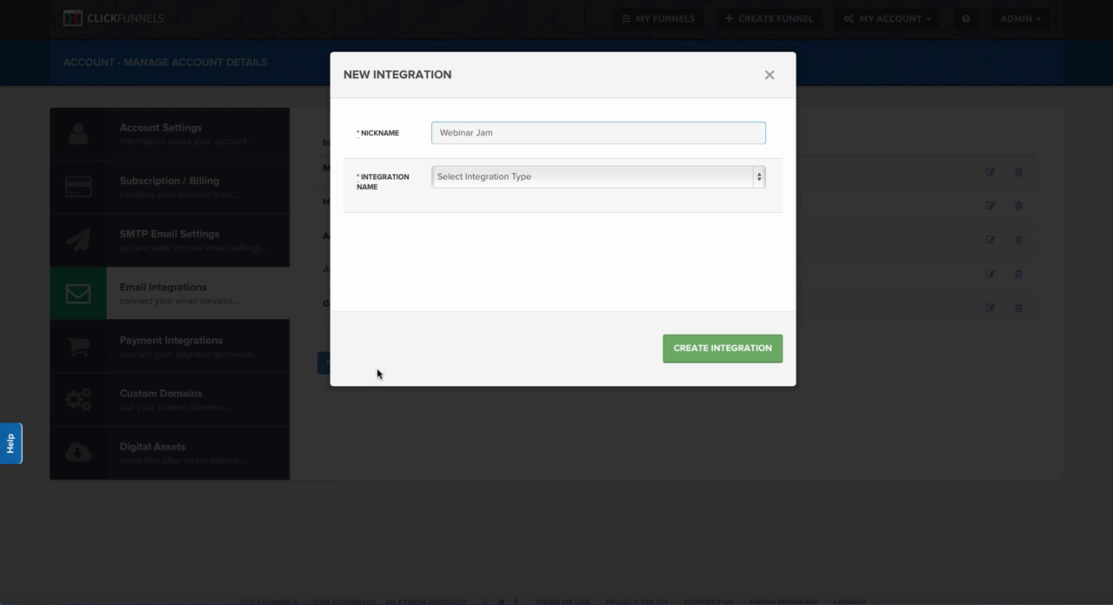
{"action": "left_click", "coordinate": [597, 177]}
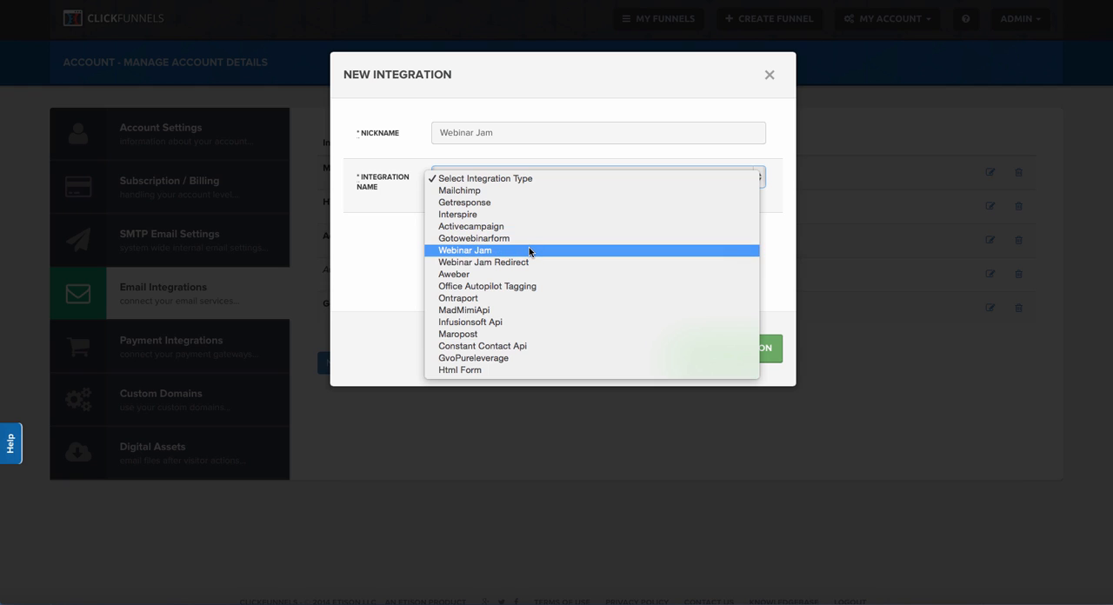
{"action": "left_click", "coordinate": [465, 250]}
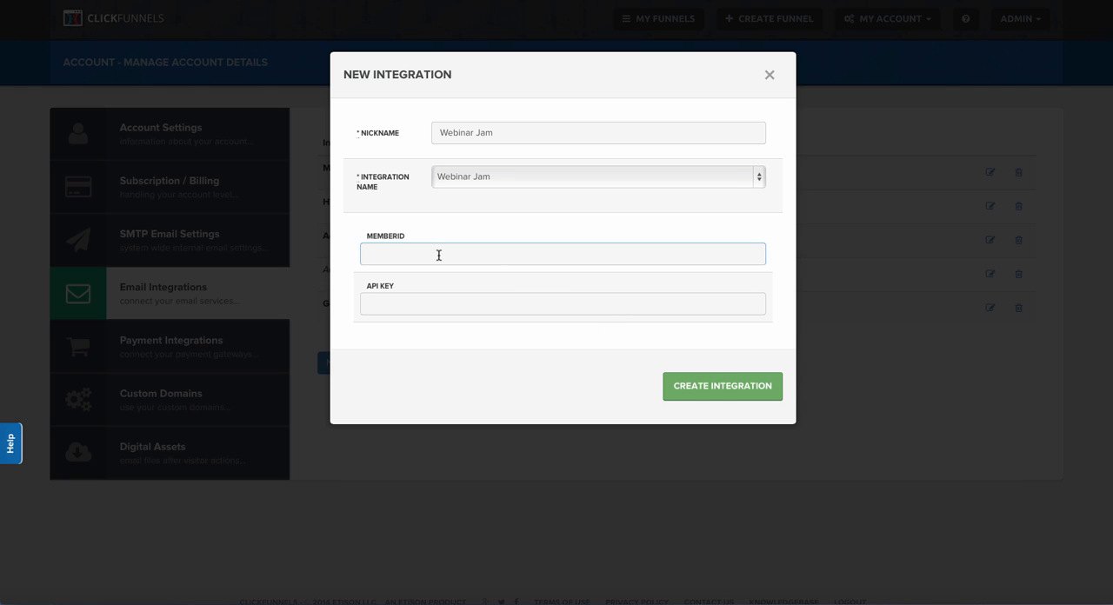
{"action": "left_click", "coordinate": [563, 303]}
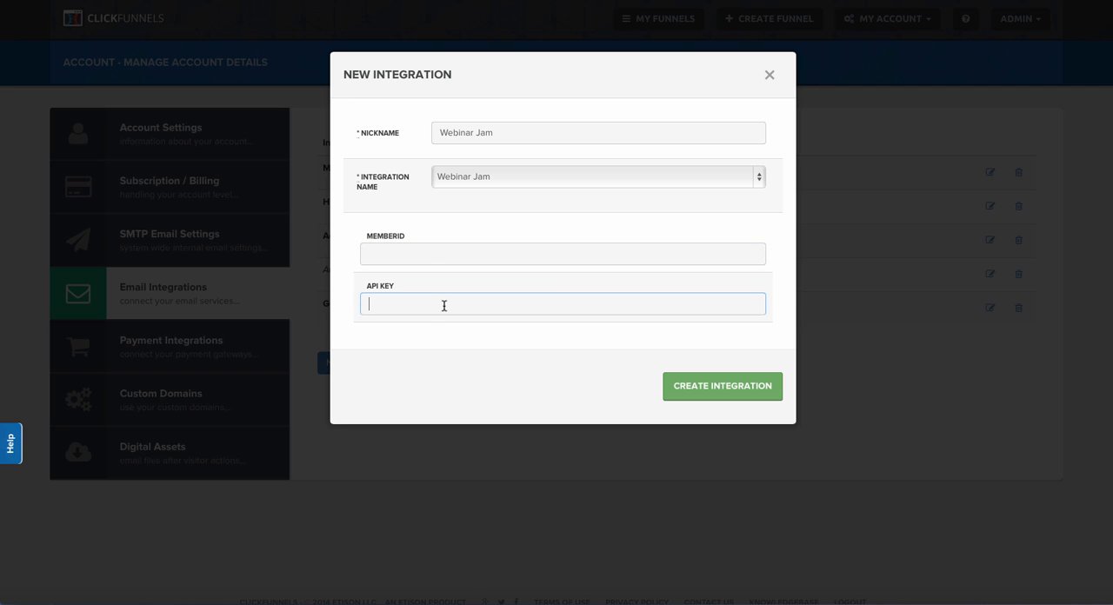
{"action": "left_click", "coordinate": [563, 253]}
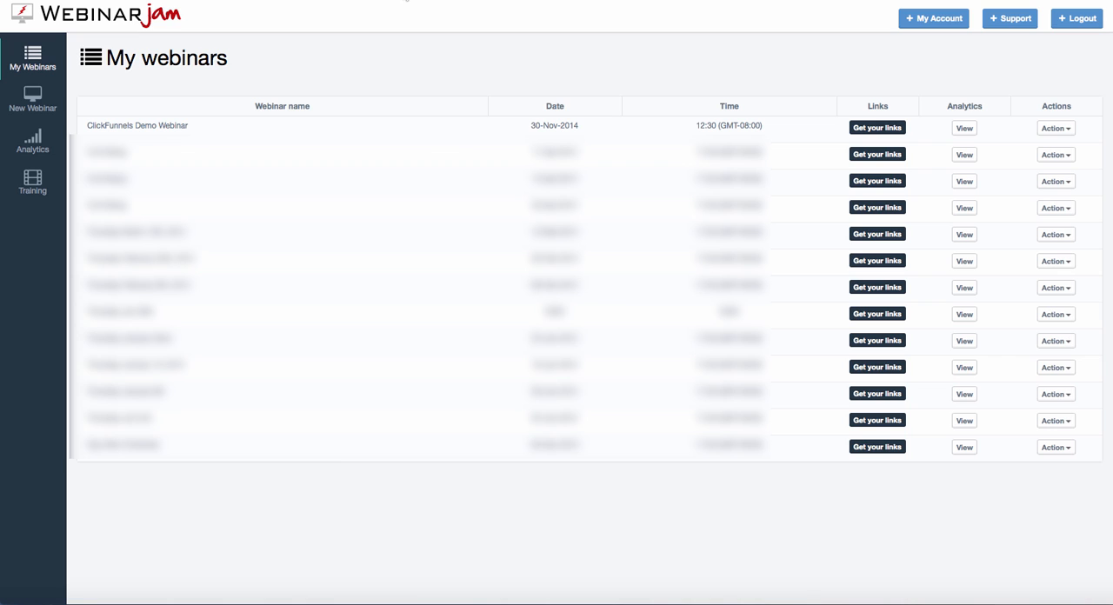
{"action": "mouse_move", "coordinate": [367, 242]}
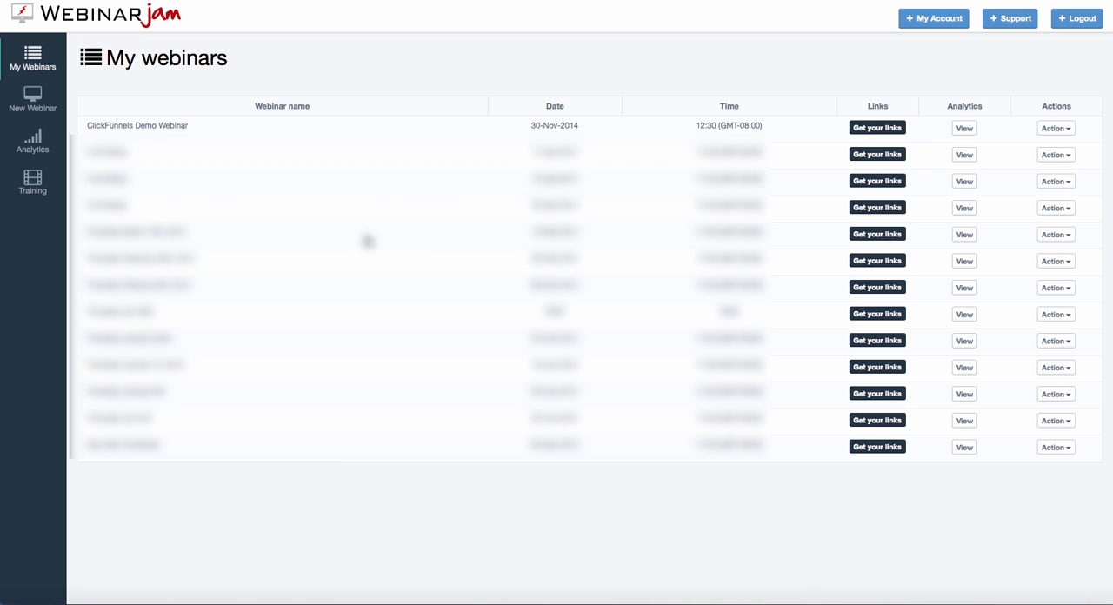
{"action": "mouse_move", "coordinate": [91, 139]}
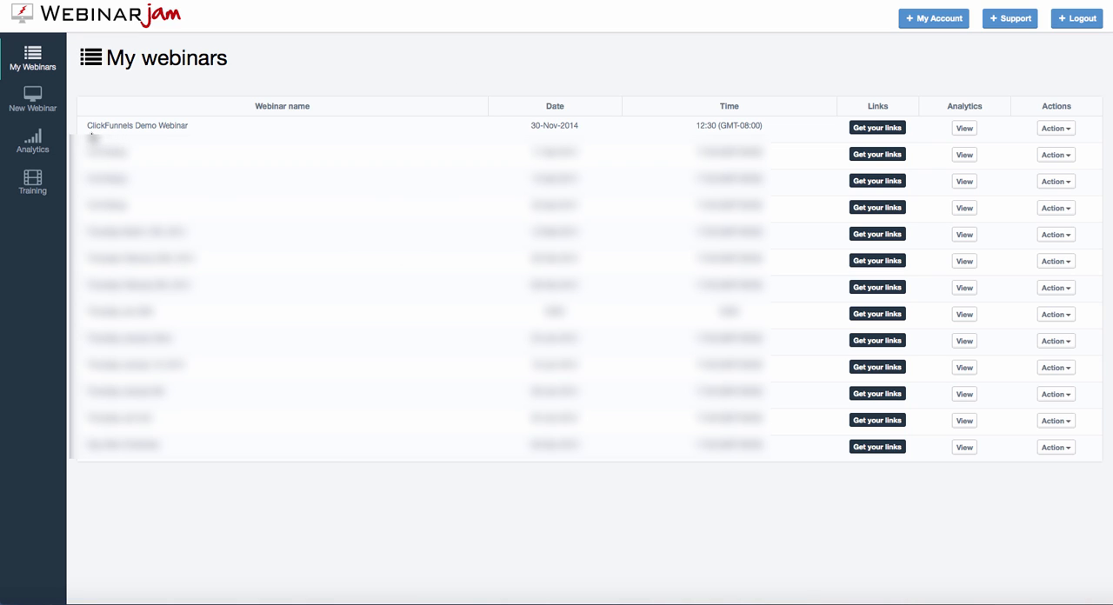
{"action": "mouse_move", "coordinate": [182, 139]}
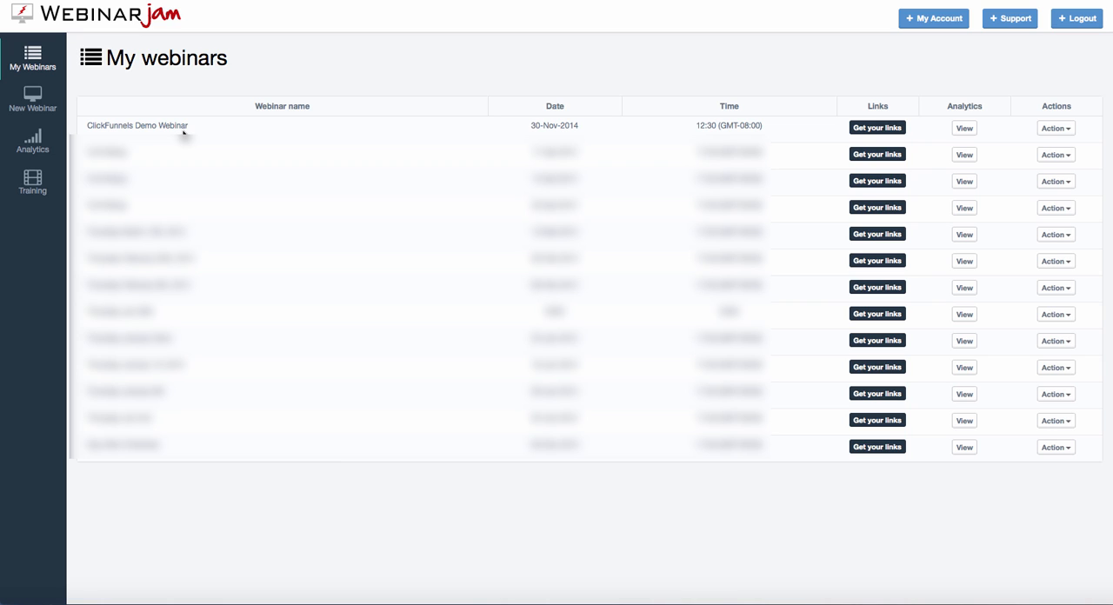
{"action": "mouse_move", "coordinate": [1078, 139]}
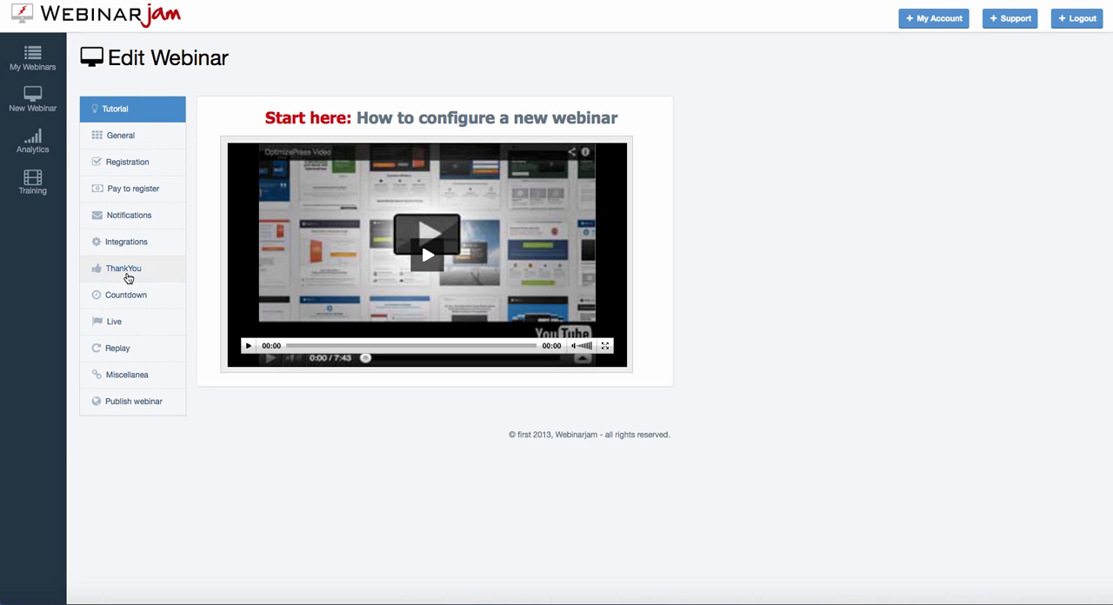
- Copy the demo webinar's MemberID and API key from WebinarJam's Advanced API integration
{"action": "left_click", "coordinate": [126, 242]}
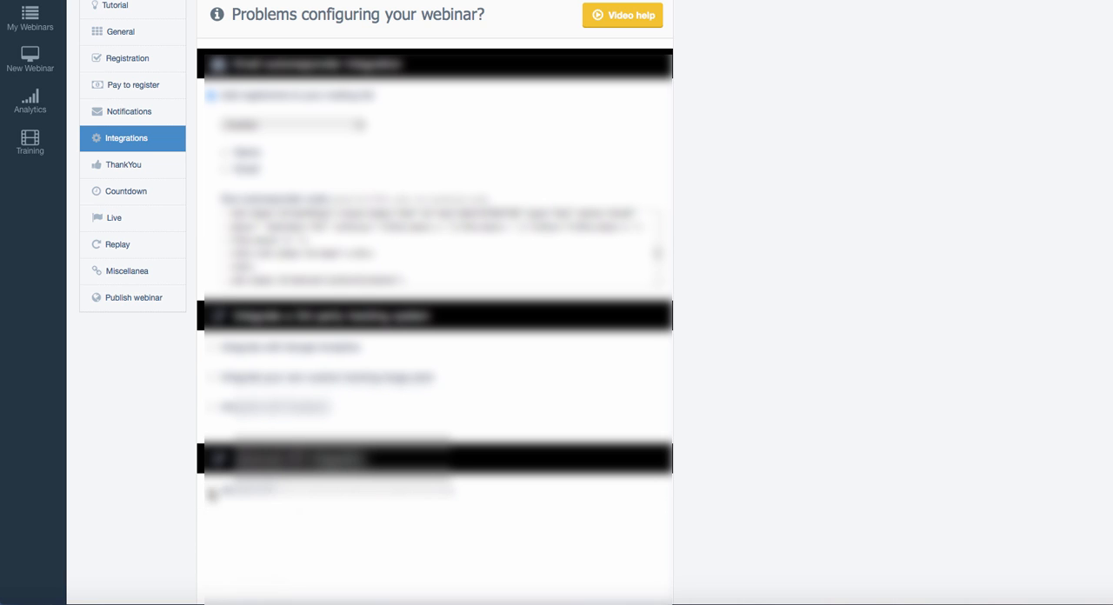
{"action": "scroll", "scroll_direction": "down", "scroll_amount": 3}
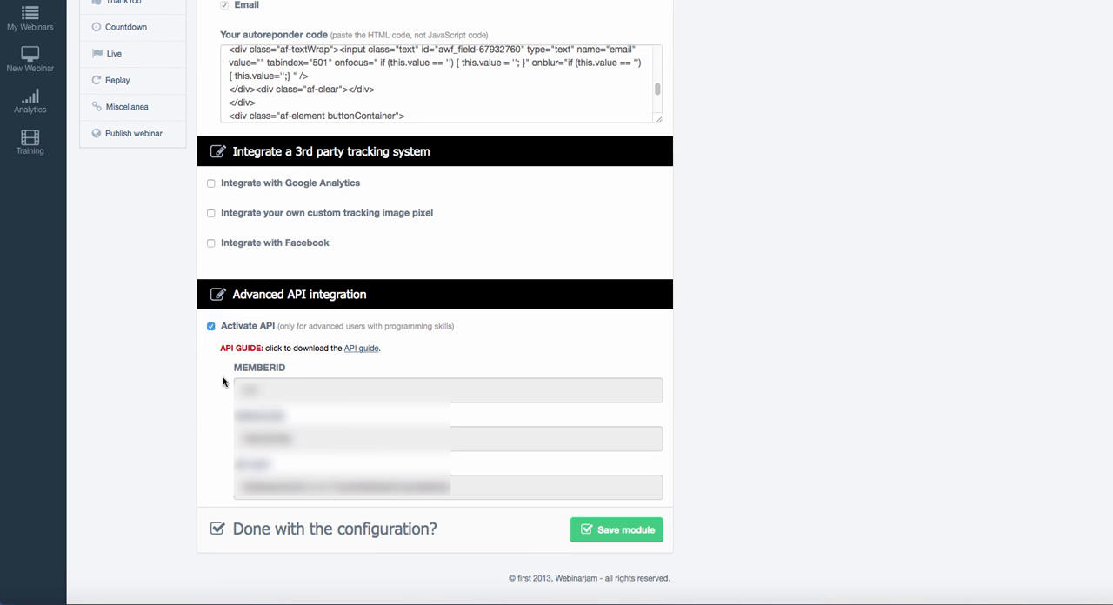
{"action": "mouse_move", "coordinate": [208, 488]}
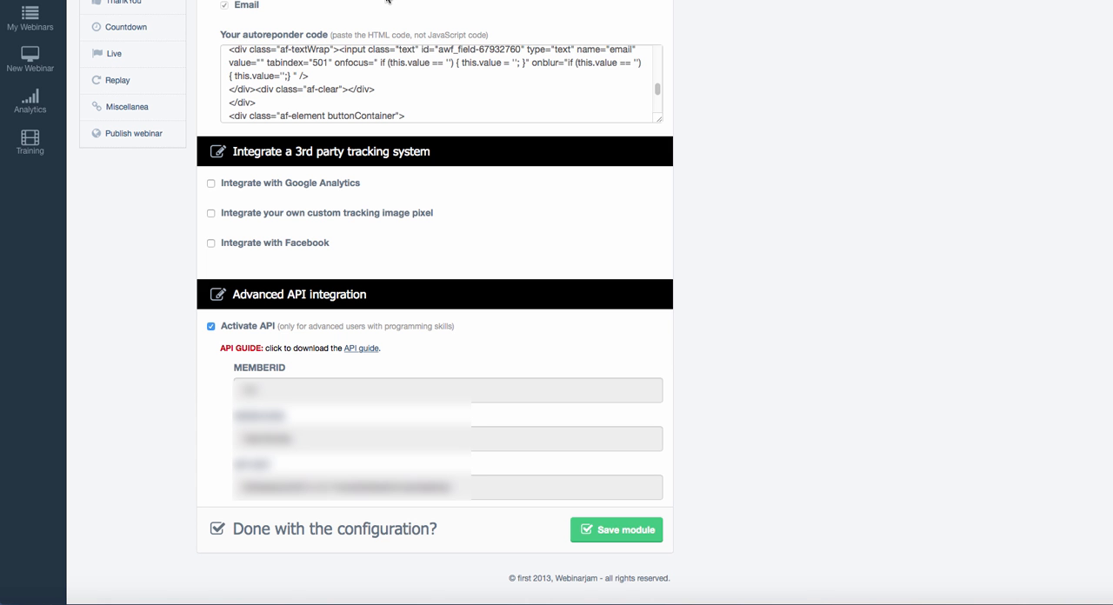
{"action": "left_click", "coordinate": [565, 487]}
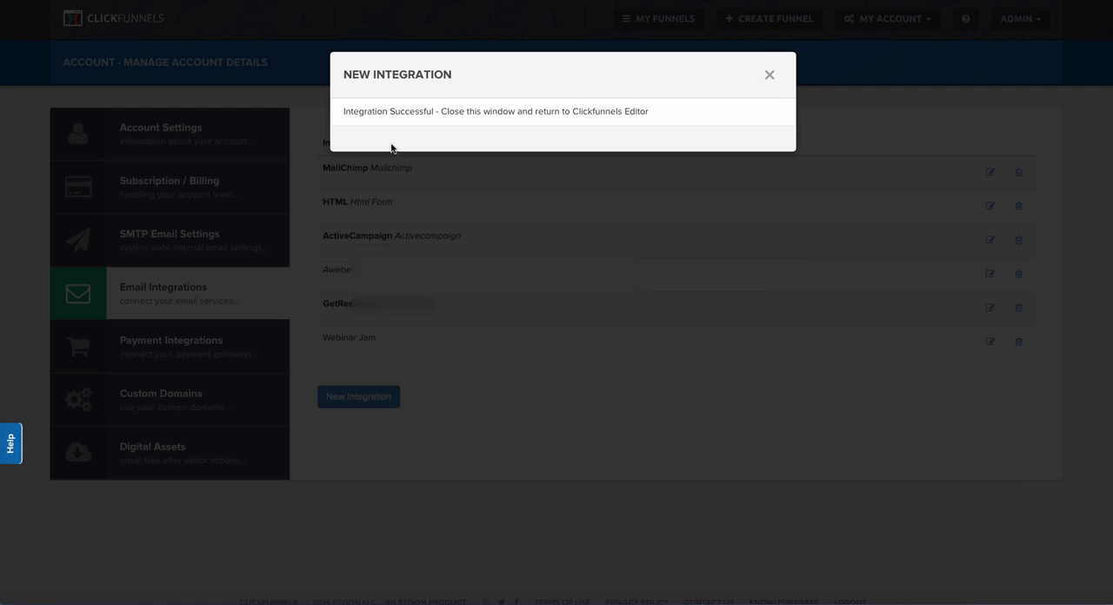
{"action": "mouse_move", "coordinate": [520, 126]}
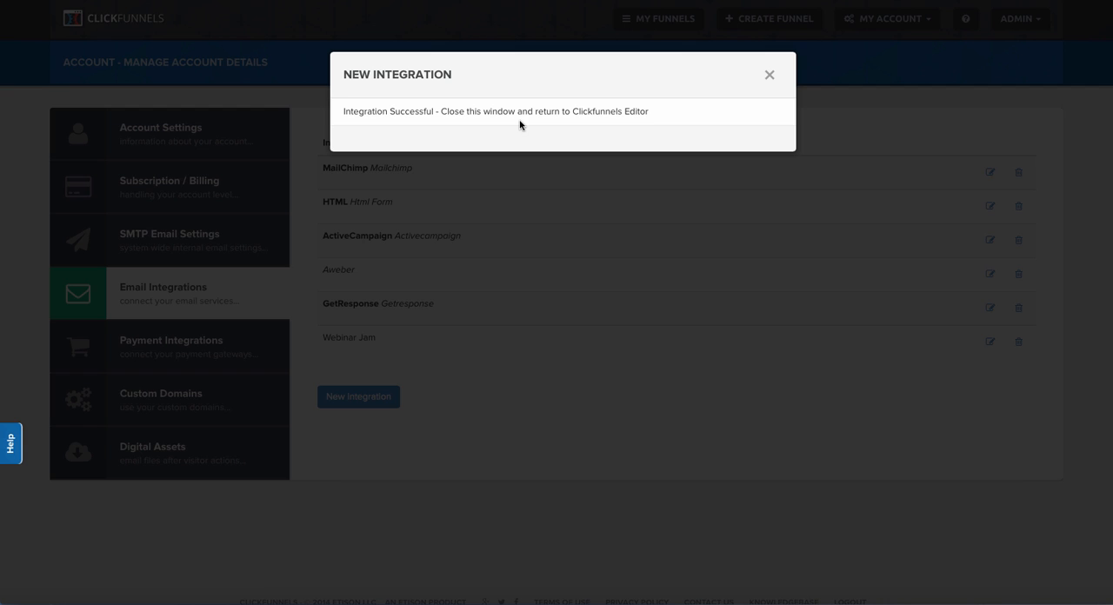
- Dismiss the Webinar Jam integration success message and begin a new funnel
{"action": "left_click", "coordinate": [769, 74]}
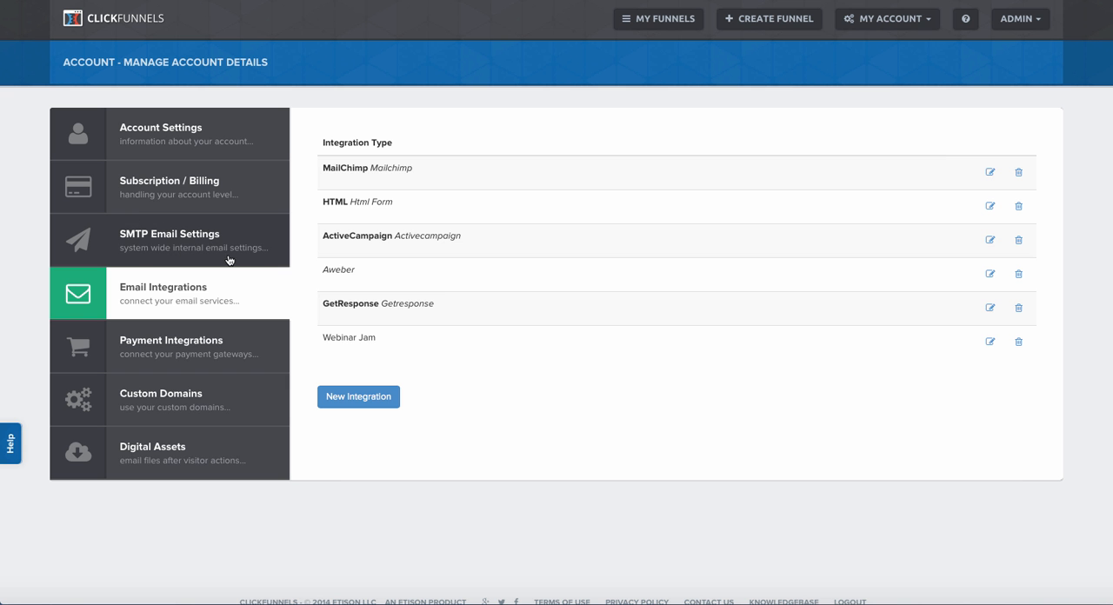
{"action": "mouse_move", "coordinate": [761, 72]}
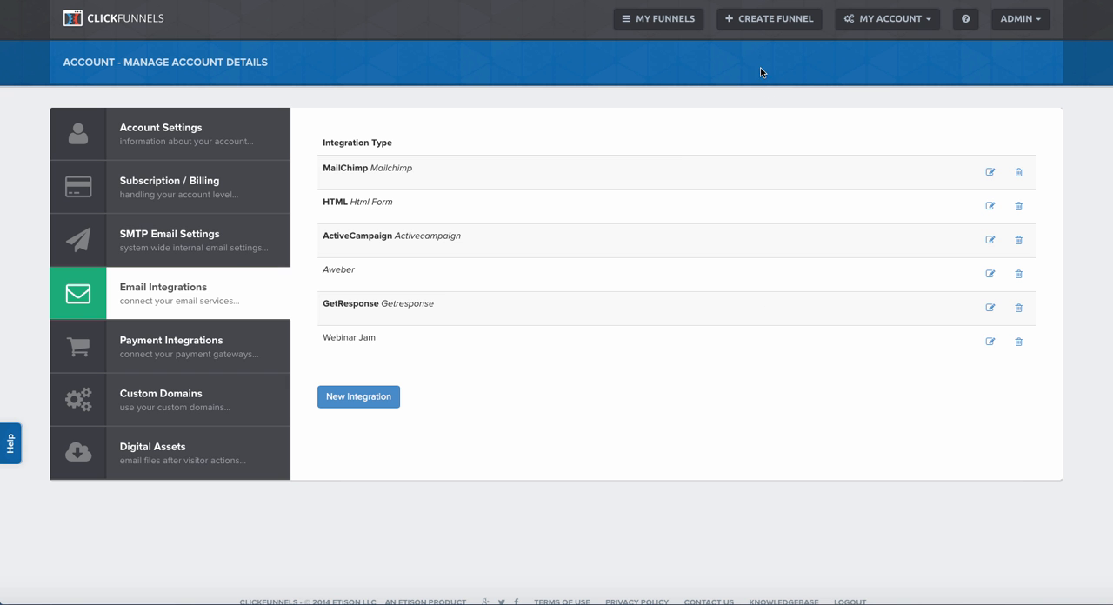
{"action": "left_click", "coordinate": [768, 18]}
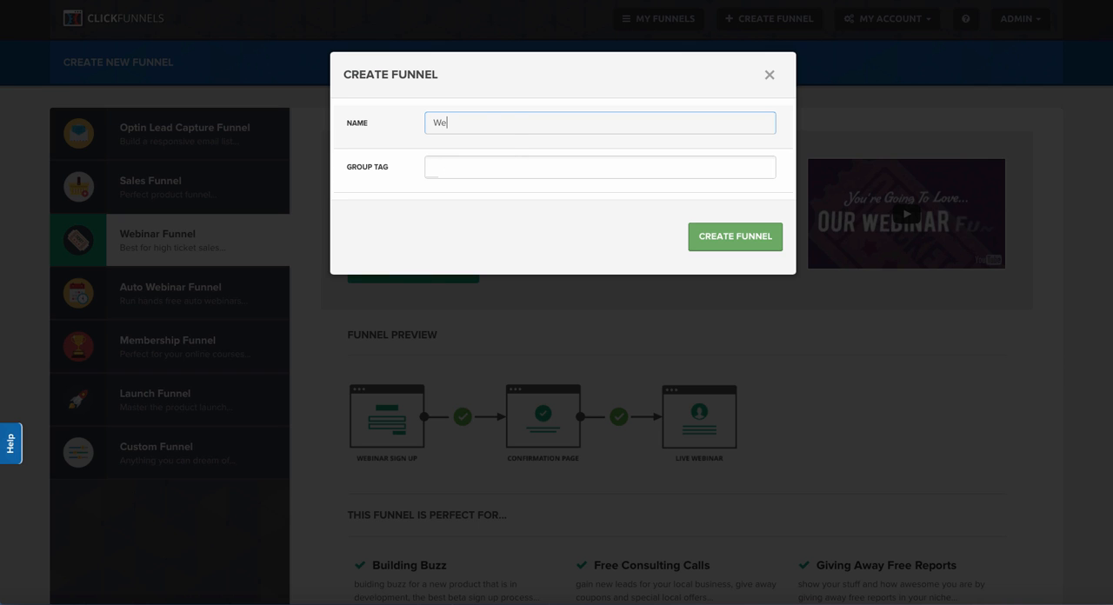
- Create the 'Webinar Jam Demo' funnel with the Webinar Video Sign Up Green template and open it
{"action": "type", "text": "Webinar Jam Demo"}
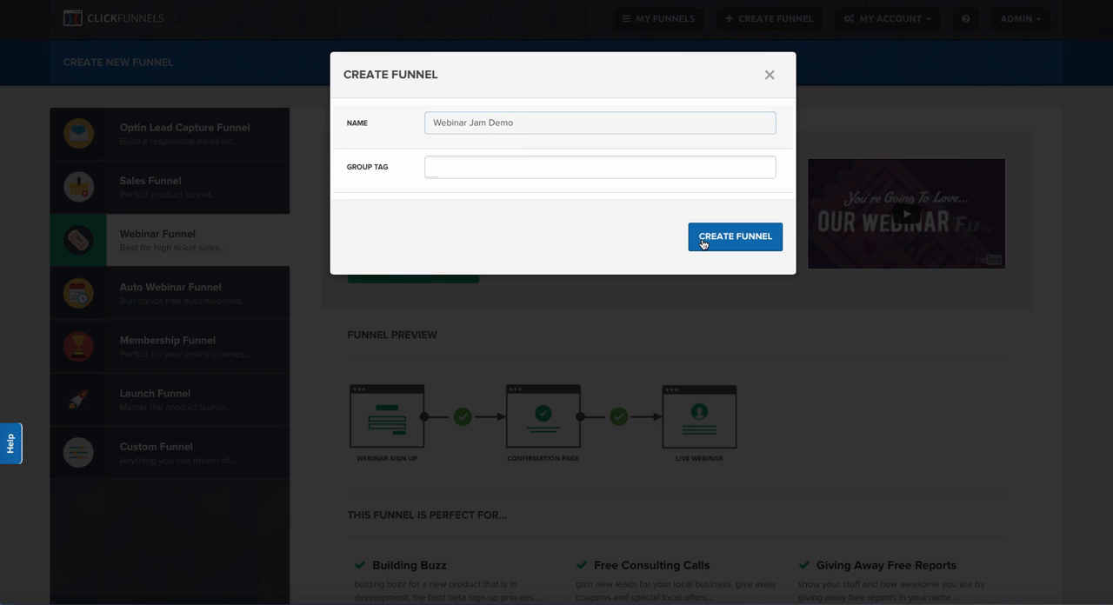
{"action": "left_click", "coordinate": [735, 237]}
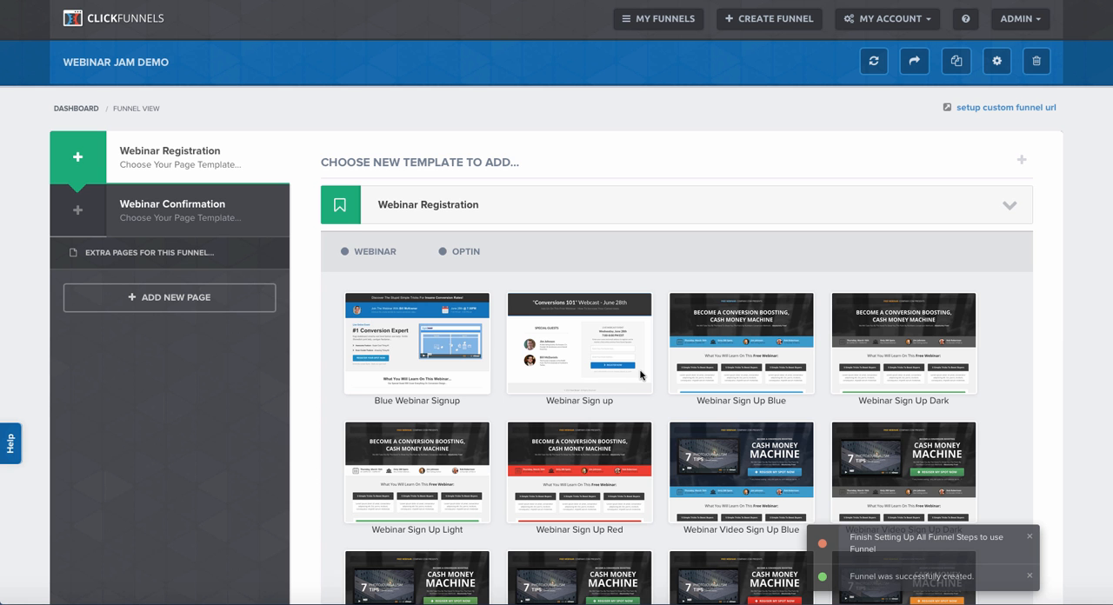
{"action": "scroll", "scroll_direction": "down", "scroll_amount": 3}
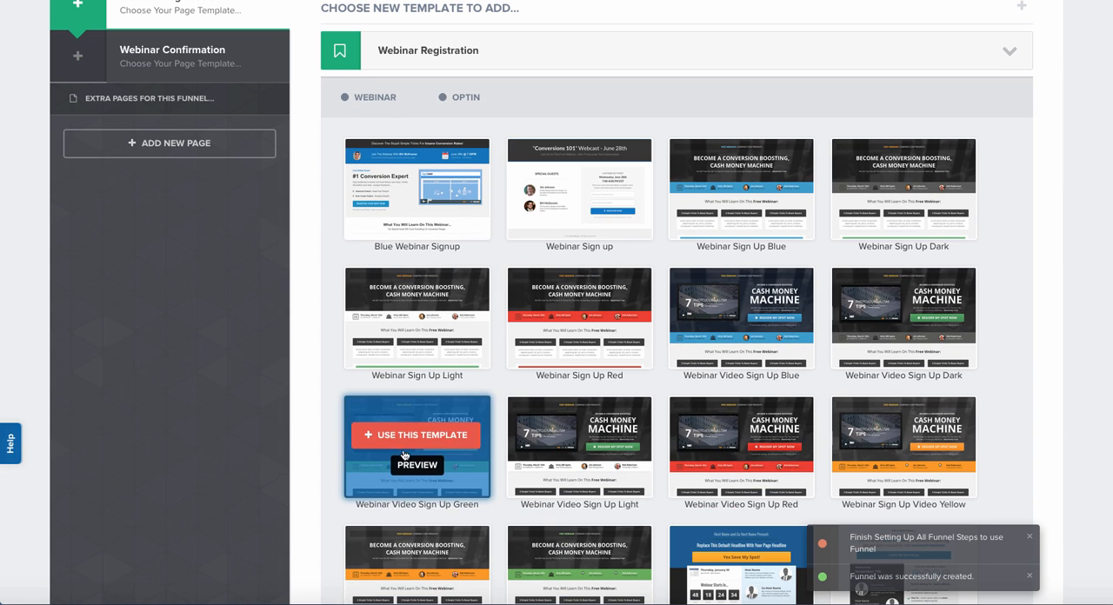
{"action": "left_click", "coordinate": [416, 435]}
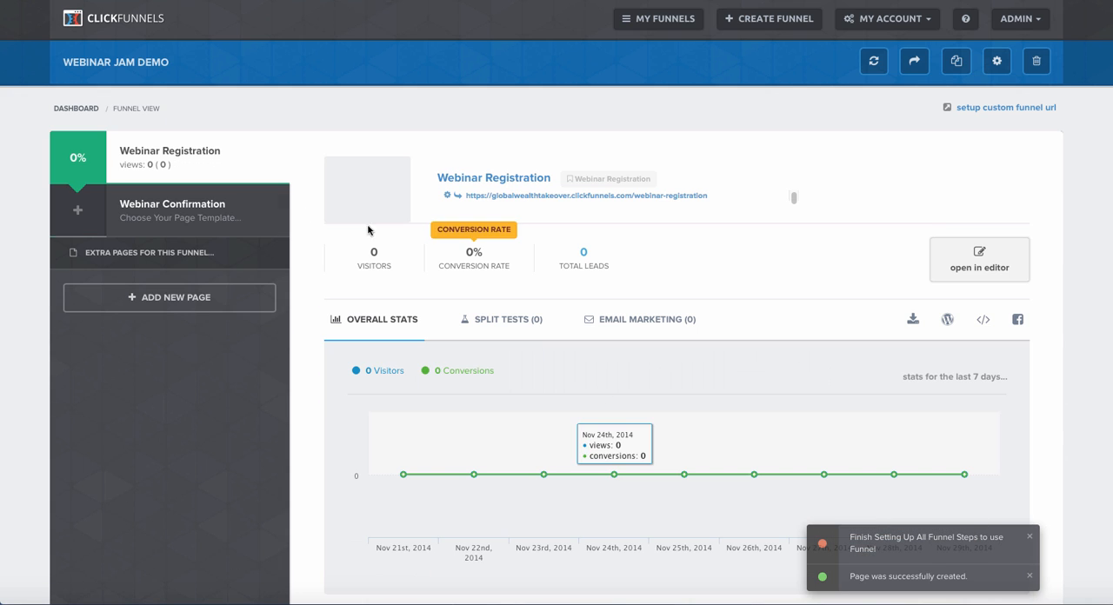
{"action": "mouse_move", "coordinate": [164, 216]}
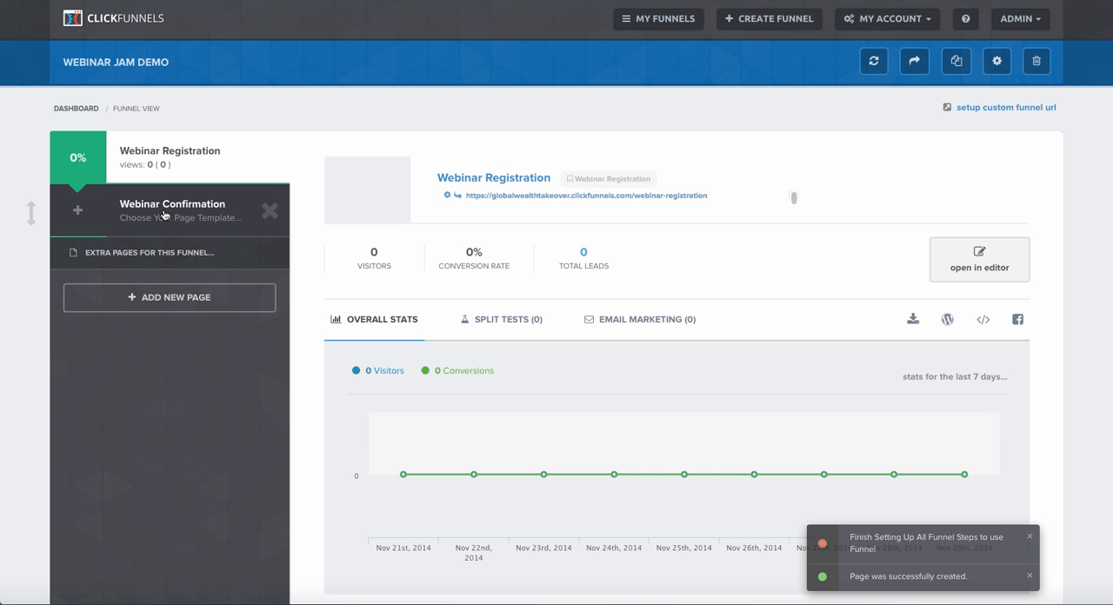
{"action": "mouse_move", "coordinate": [911, 261]}
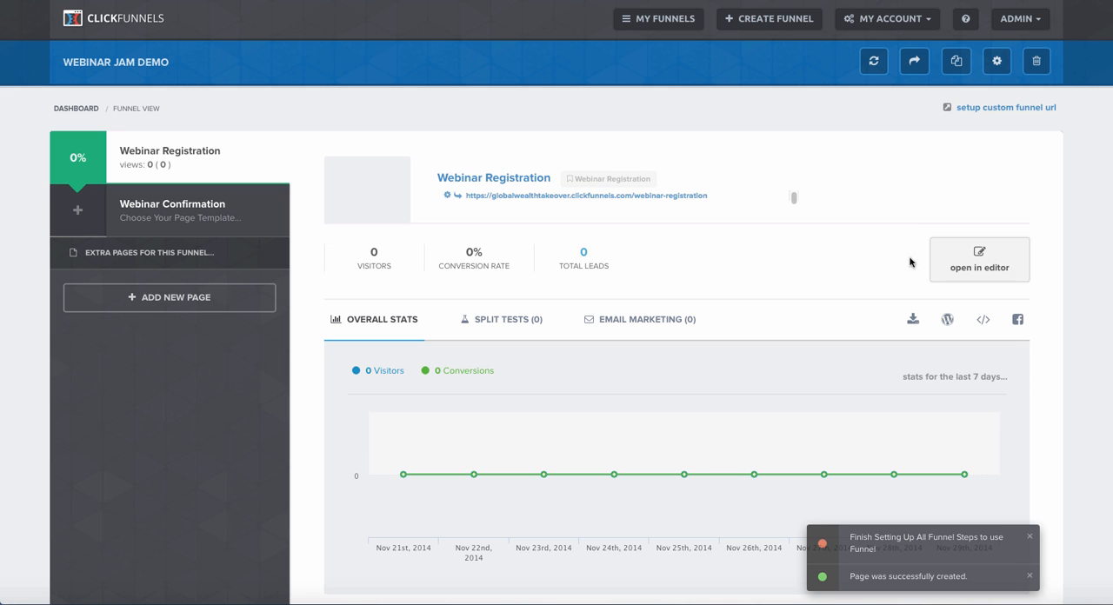
{"action": "left_click", "coordinate": [979, 259]}
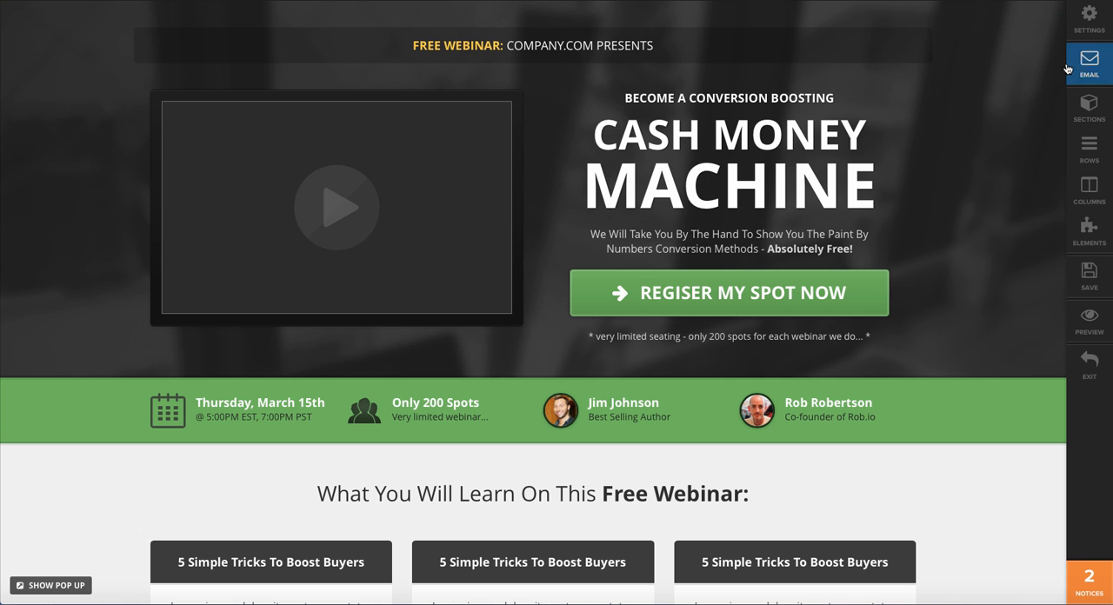
- Set page integration to Webinar Jam, Register To Webinar Session, ClickFunnels Demo Webinar, then exit
{"action": "left_click", "coordinate": [1089, 63]}
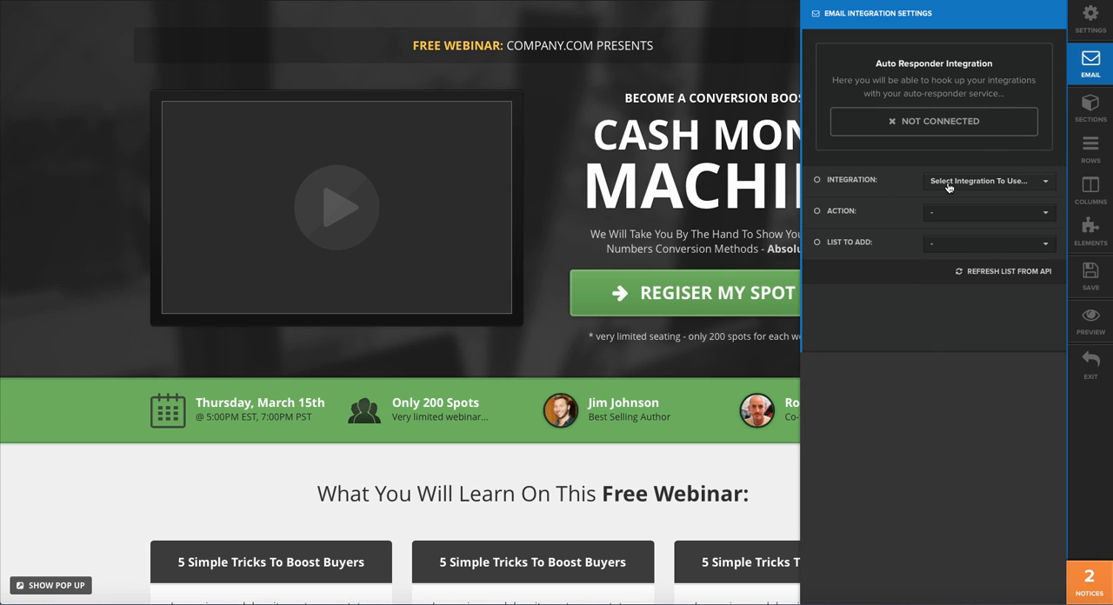
{"action": "left_click", "coordinate": [987, 181]}
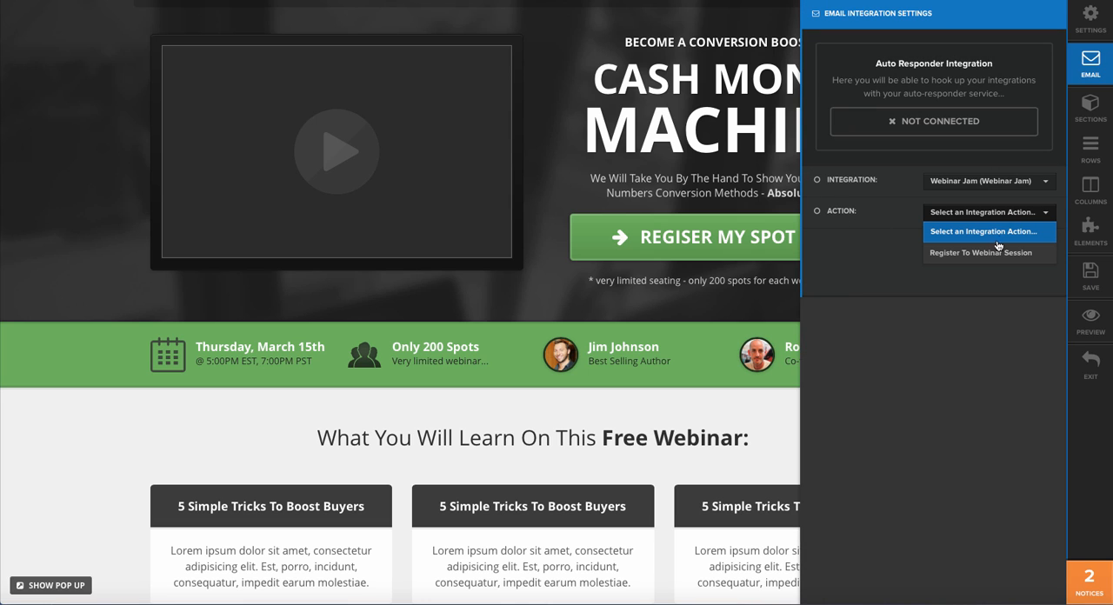
{"action": "left_click", "coordinate": [987, 252]}
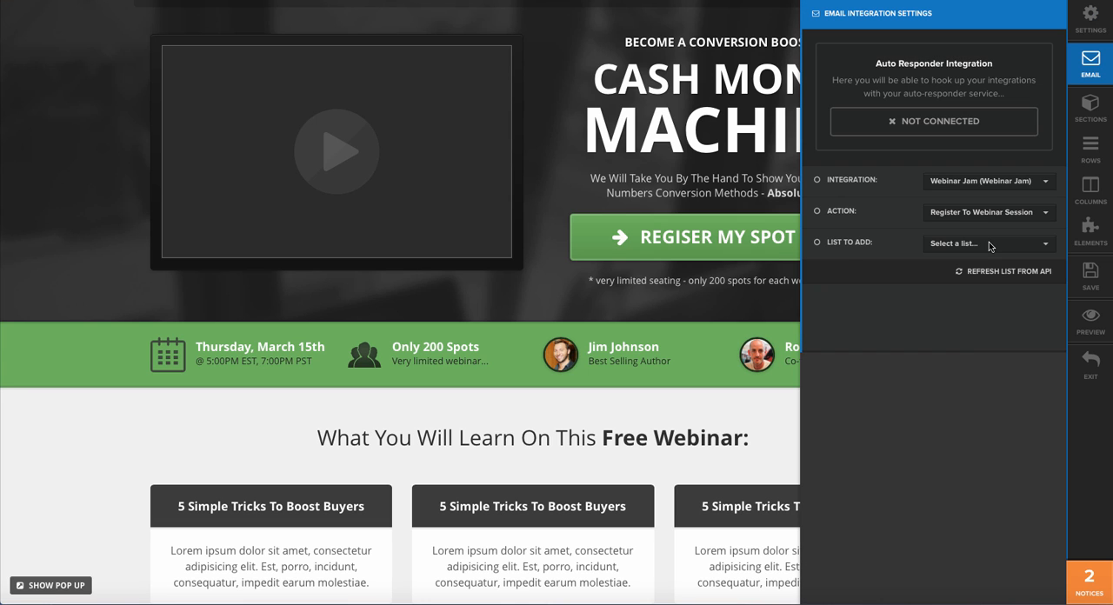
{"action": "left_click", "coordinate": [987, 243]}
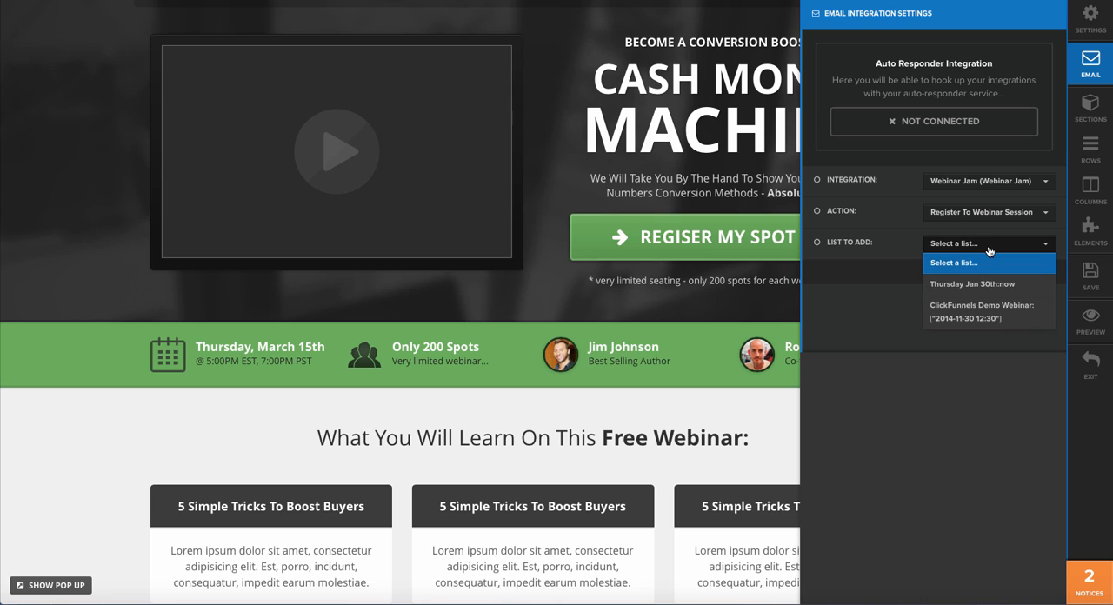
{"action": "mouse_move", "coordinate": [954, 285]}
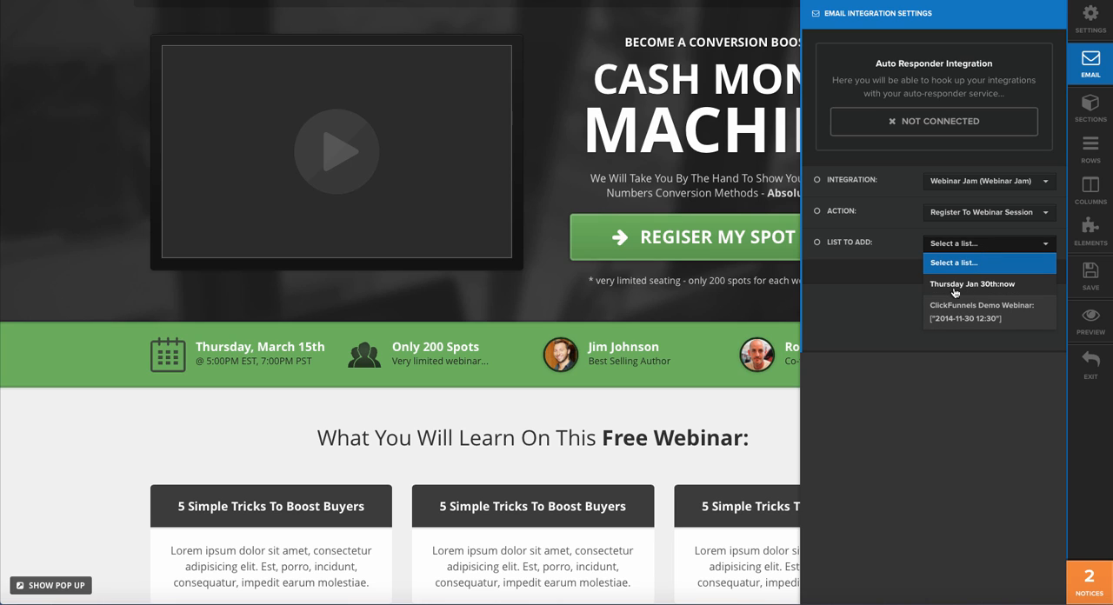
{"action": "mouse_move", "coordinate": [954, 318]}
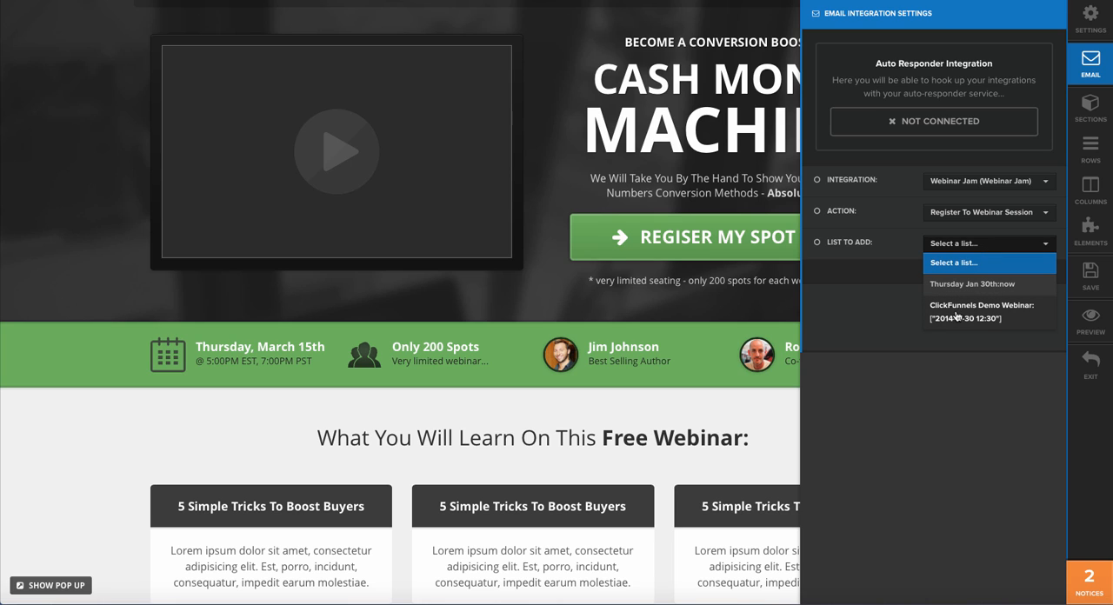
{"action": "mouse_move", "coordinate": [934, 323]}
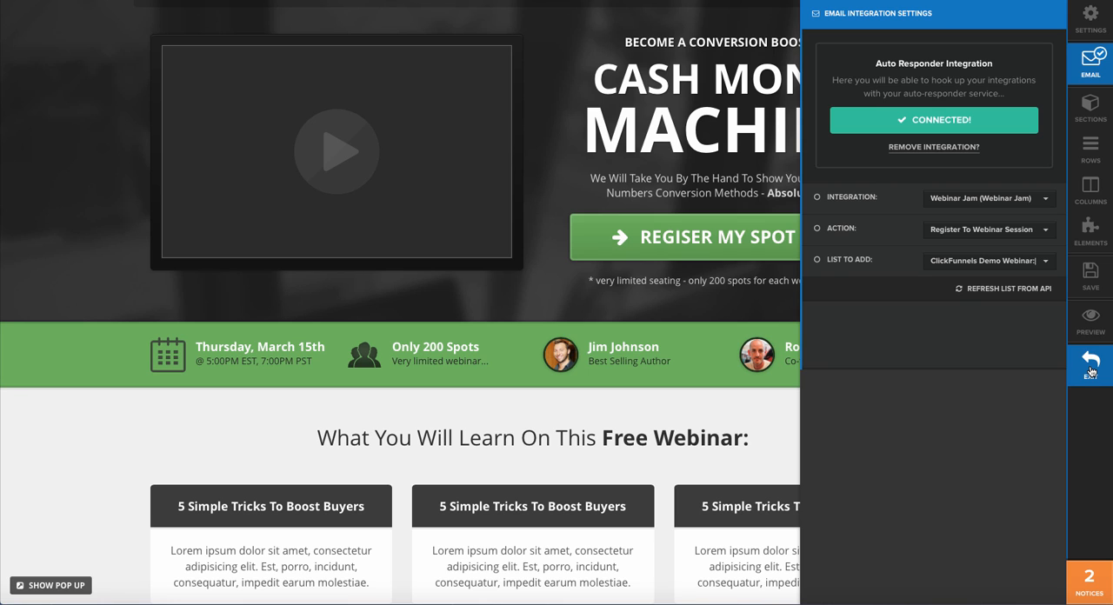
{"action": "left_click", "coordinate": [1089, 359]}
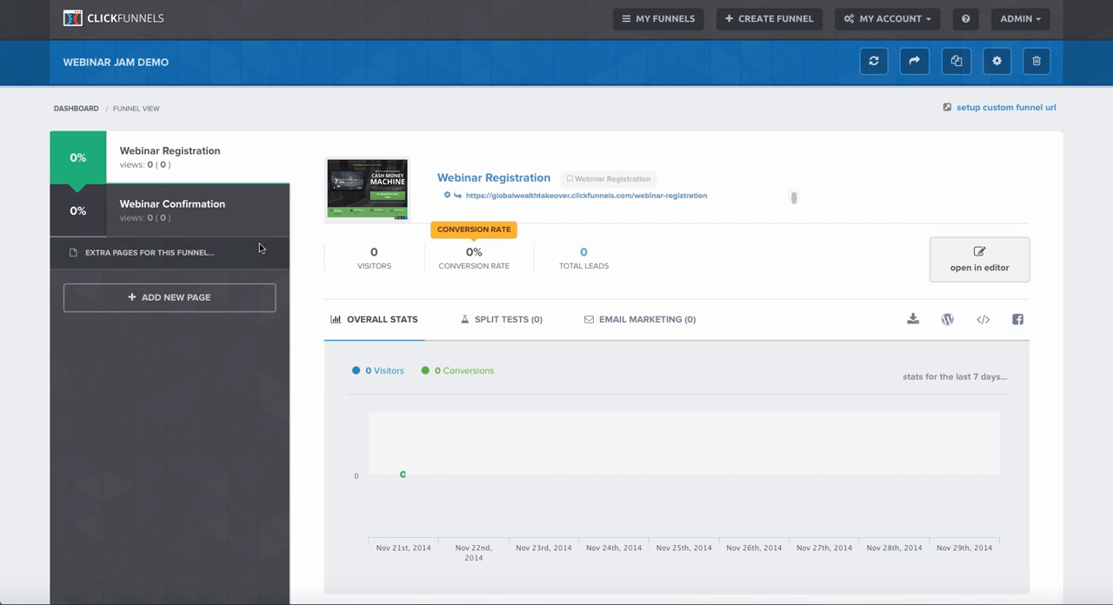
- Submit a test registration as Andrew through the live page's sign-up pop-up
{"action": "right_click", "coordinate": [574, 194]}
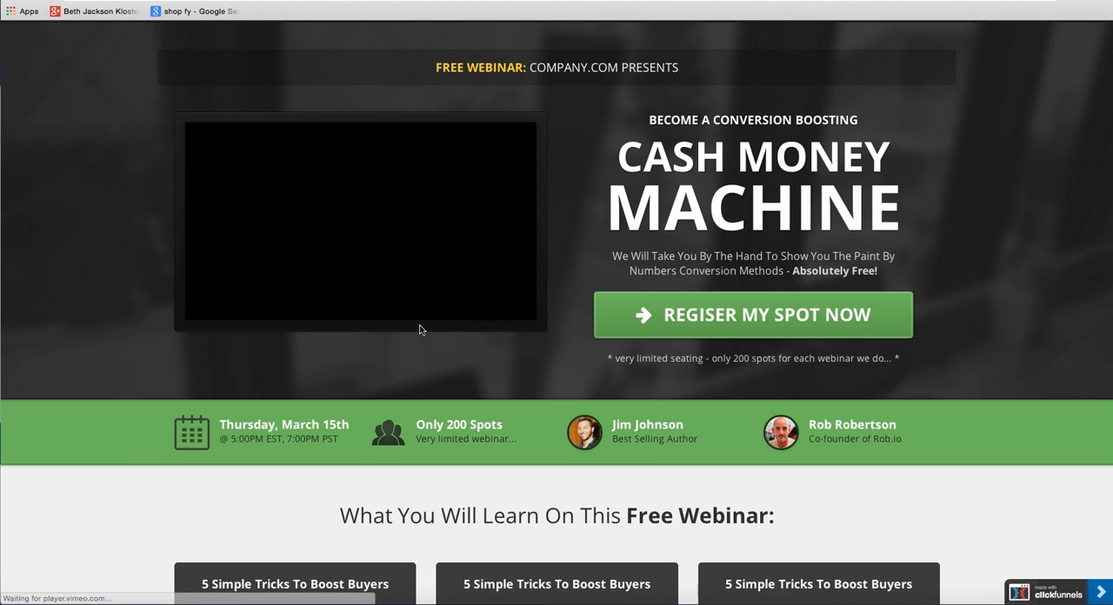
{"action": "left_click", "coordinate": [752, 314]}
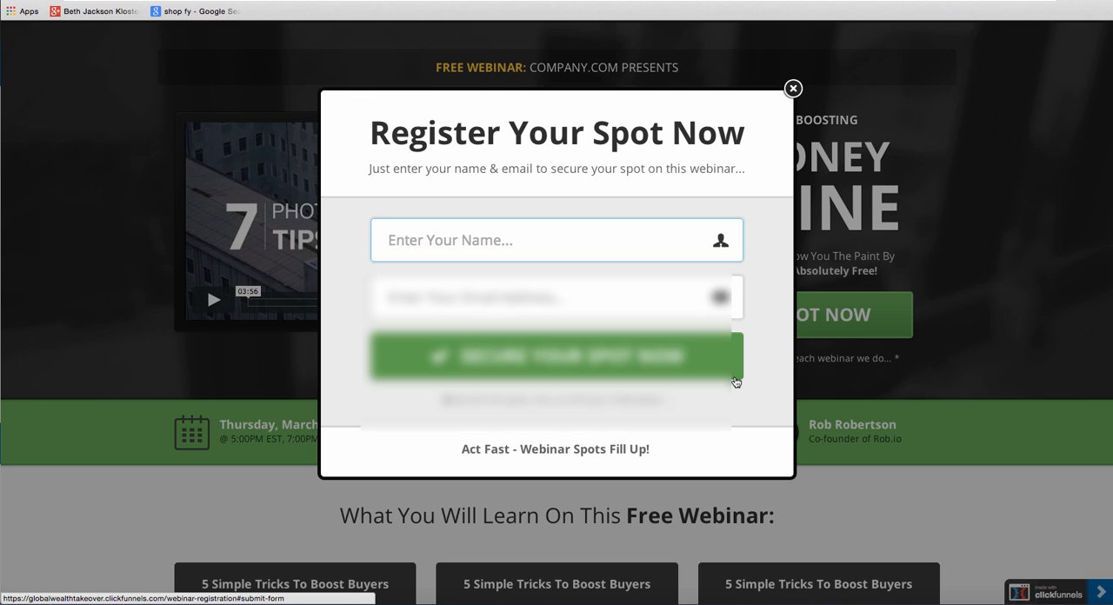
{"action": "type", "text": "Andrew"}
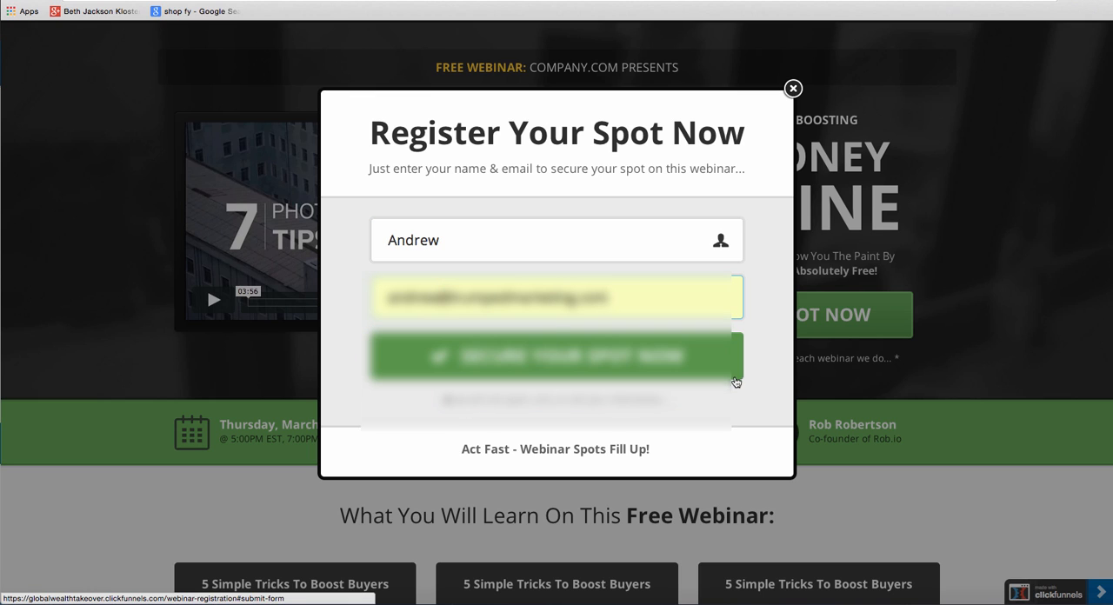
{"action": "left_click", "coordinate": [556, 356]}
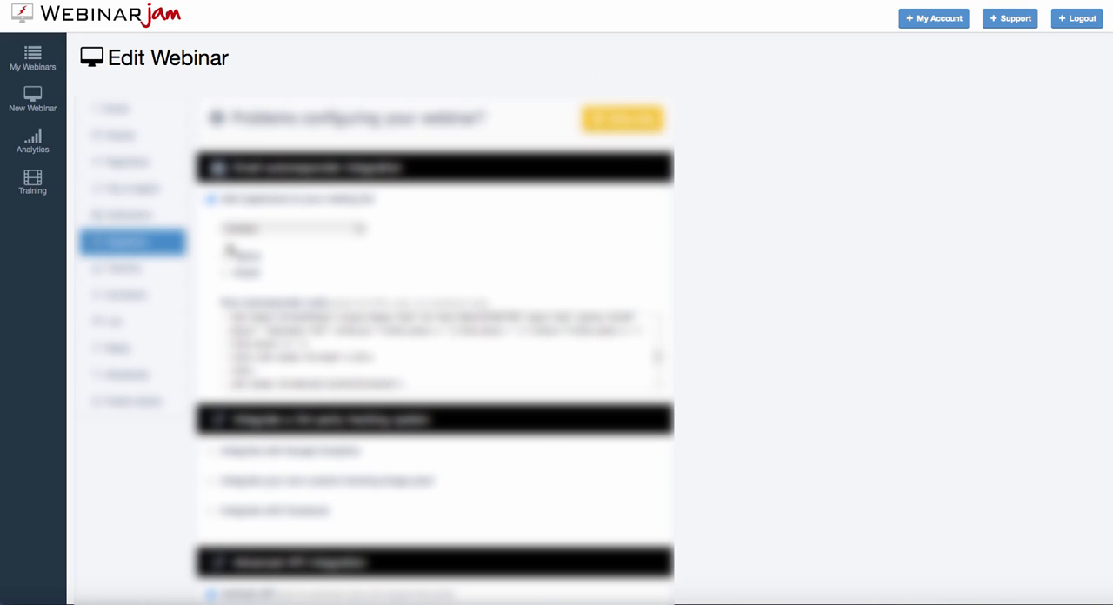
- Display WebinarJam analytics for the ClickFunnels Demo Webinar
{"action": "left_click", "coordinate": [32, 58]}
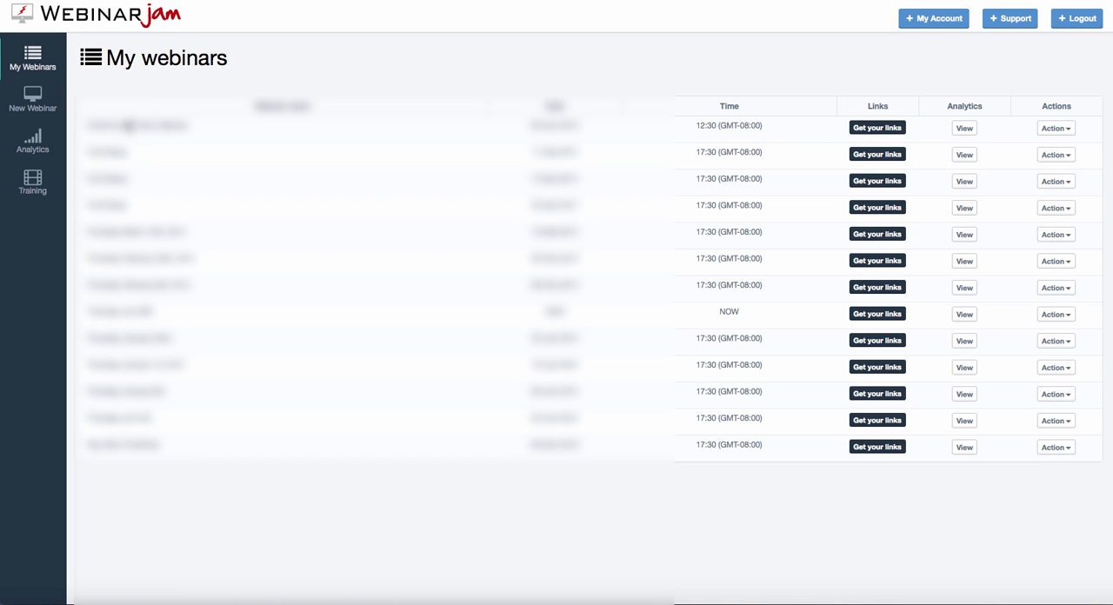
{"action": "left_click", "coordinate": [33, 142]}
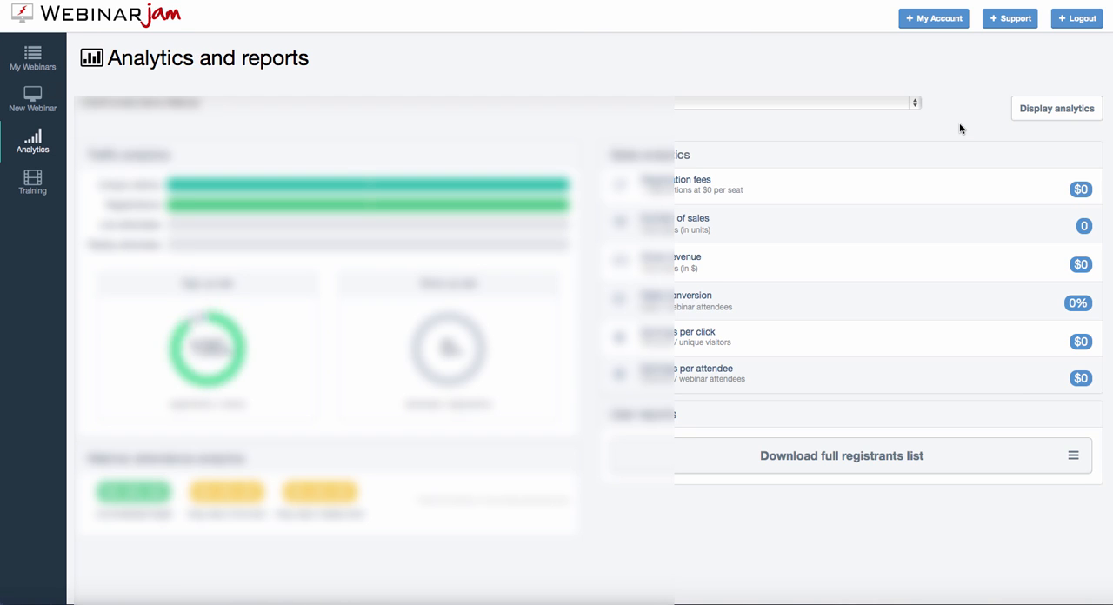
{"action": "left_click", "coordinate": [1056, 107]}
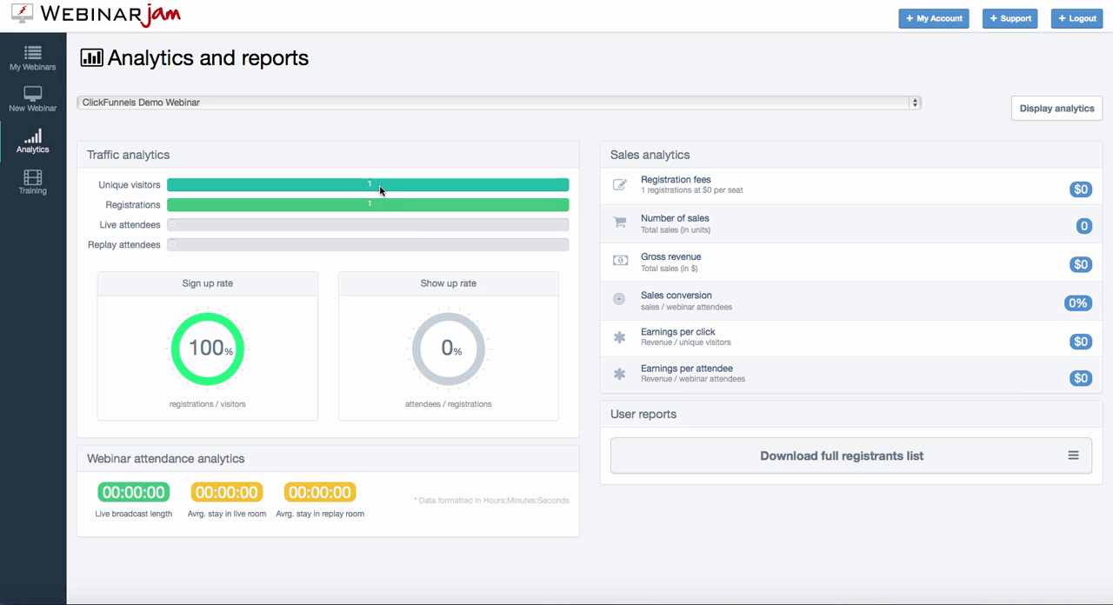
{"action": "mouse_move", "coordinate": [414, 235]}
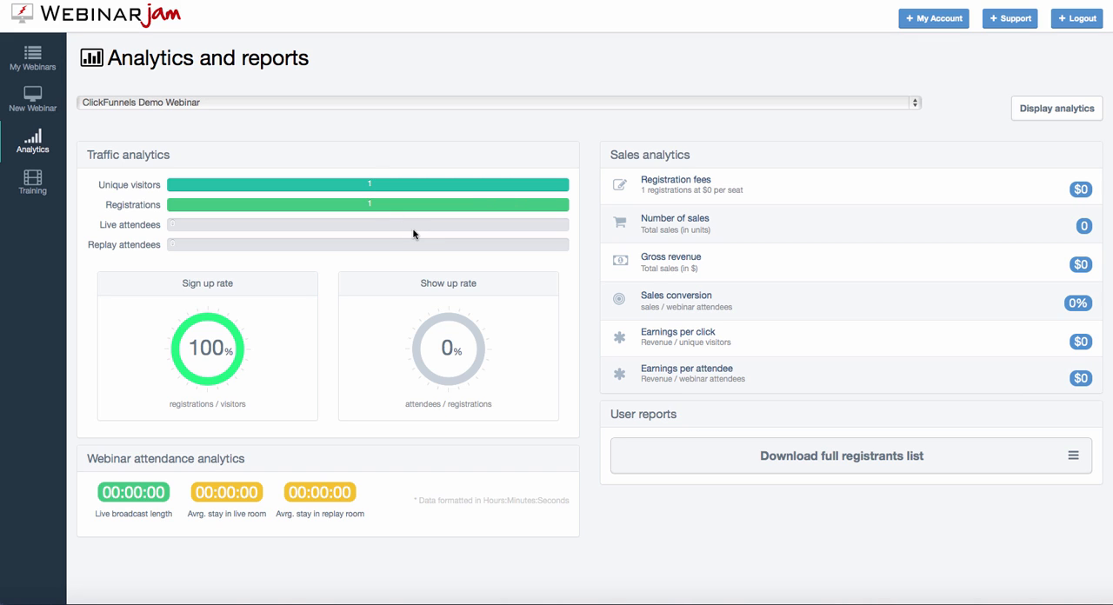